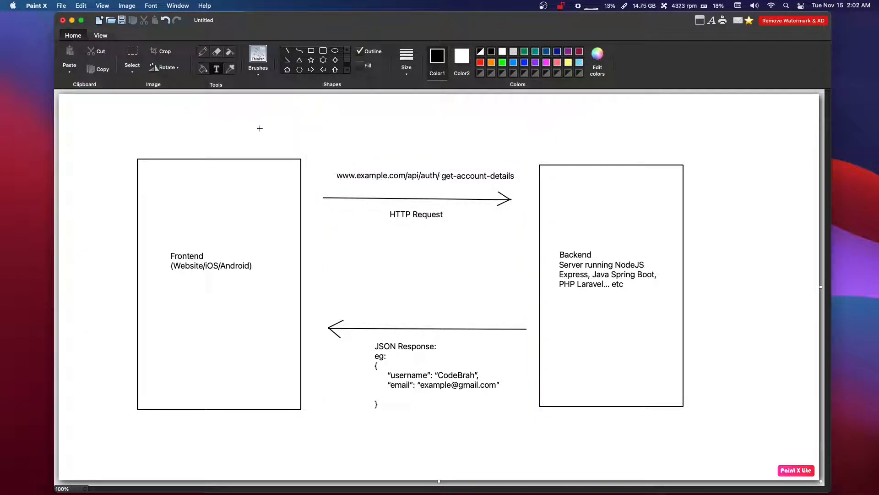
# Bring up the HTTP REQUESTS note and select GET on line 2
pyautogui.click(416, 214)
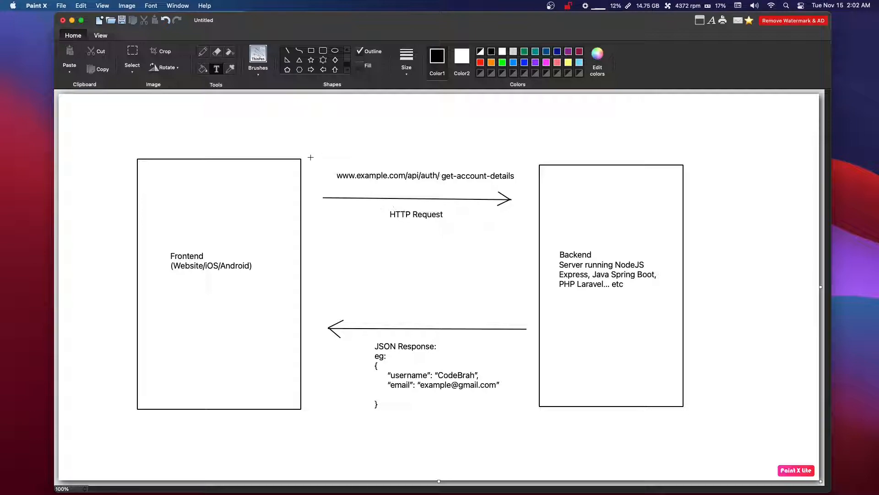
pyautogui.moveTo(330, 166)
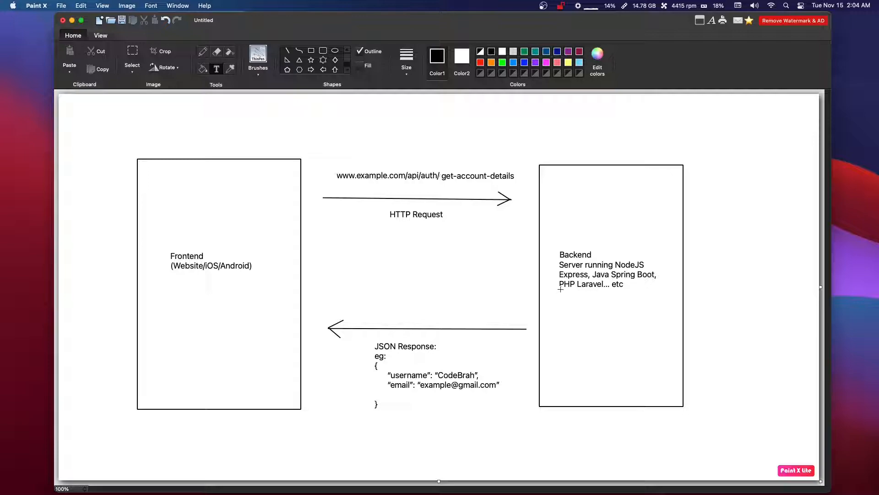
pyautogui.moveTo(560, 234)
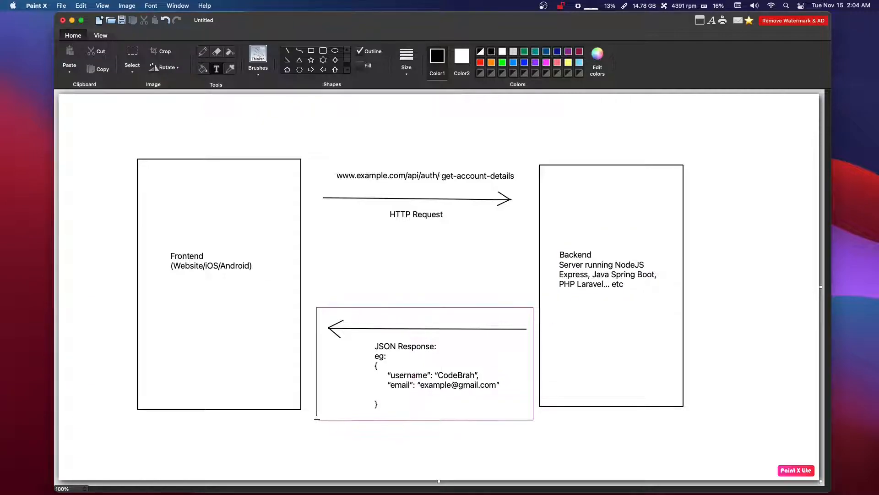
pyautogui.click(423, 364)
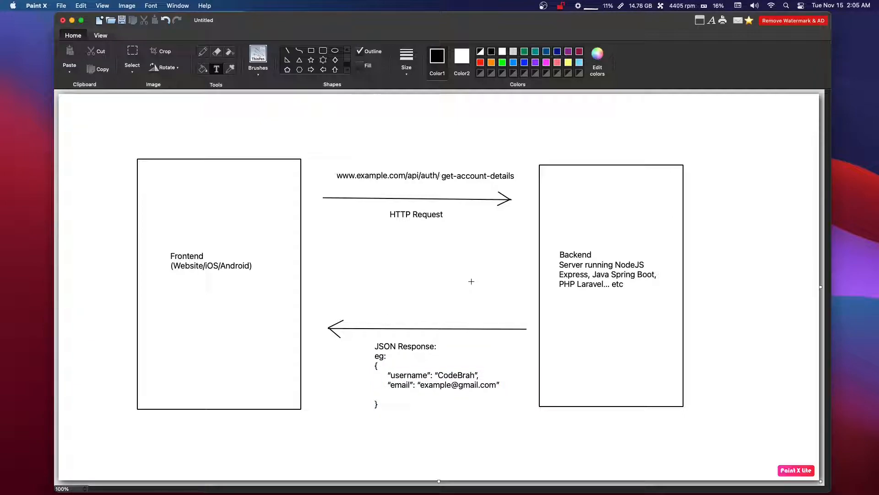
pyautogui.moveTo(314, 156)
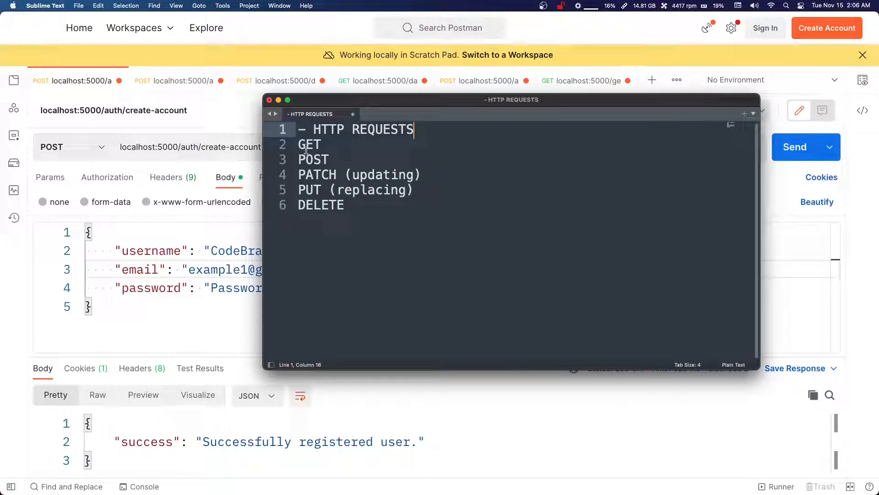
pyautogui.click(324, 144)
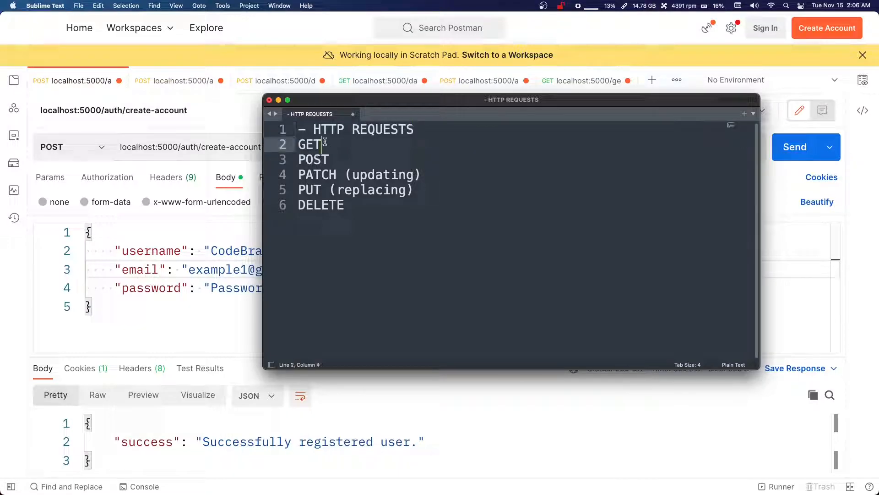
pyautogui.doubleClick(309, 144)
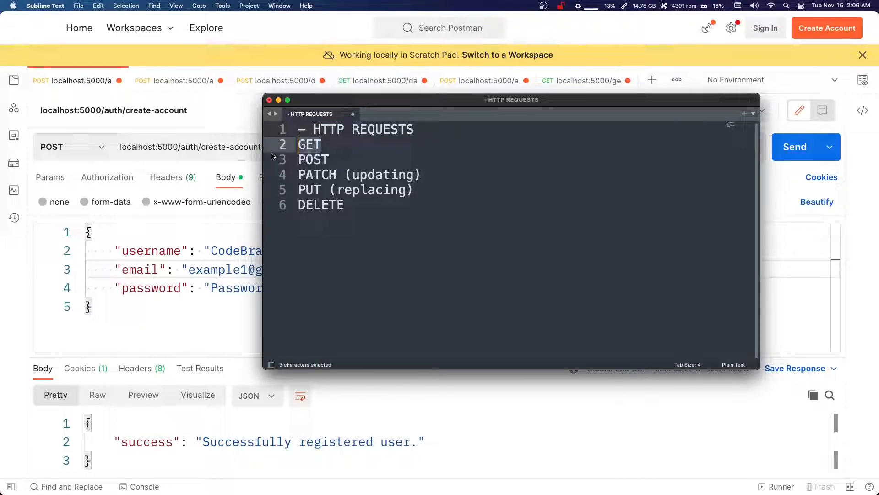
pyautogui.moveTo(346, 156)
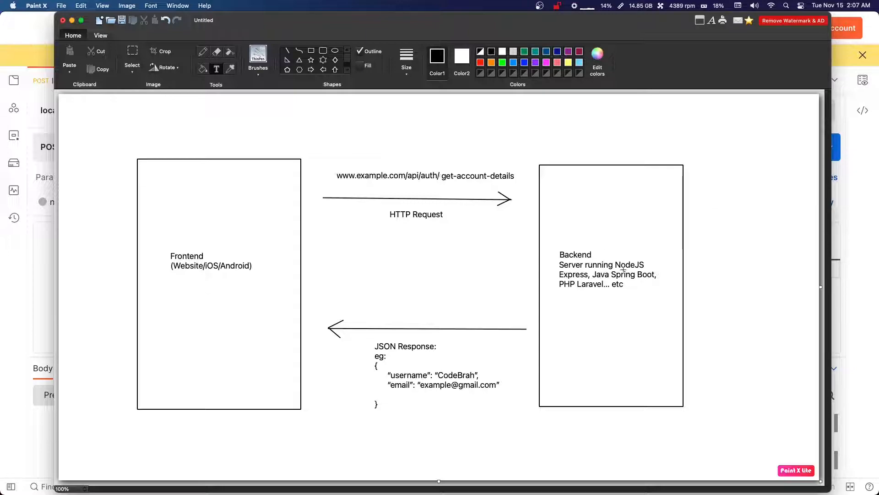
pyautogui.moveTo(616, 250)
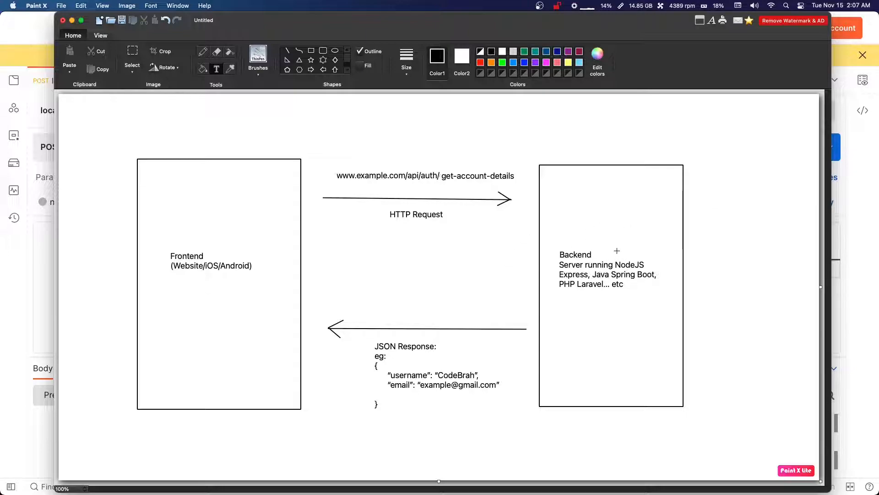
pyautogui.moveTo(637, 284)
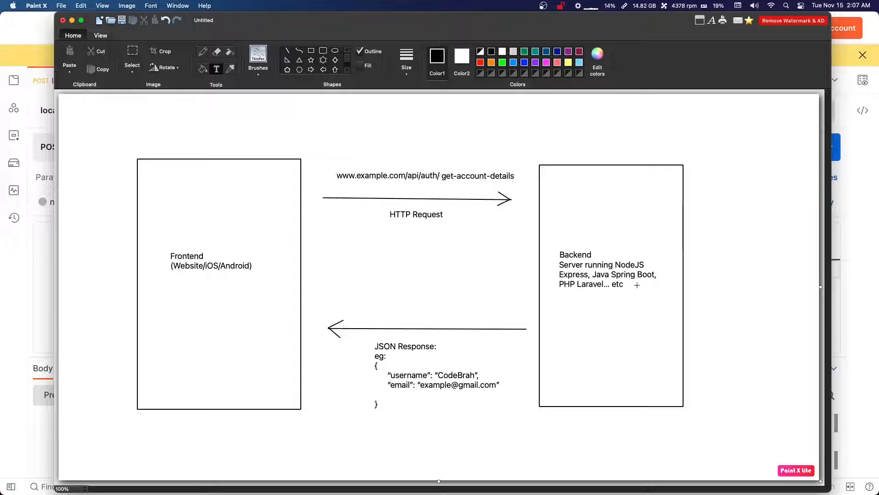
pyautogui.moveTo(356, 387)
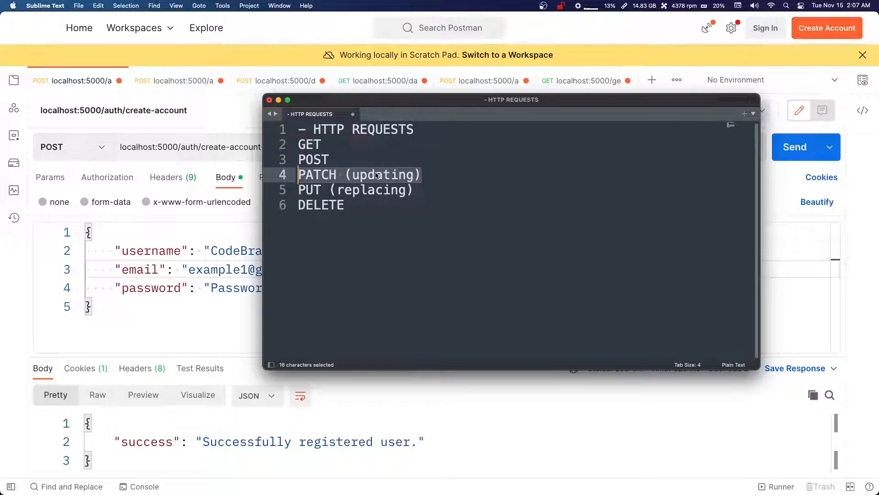
# Select the PATCH line in the notes, leaving Postman's getData request showing
pyautogui.click(414, 190)
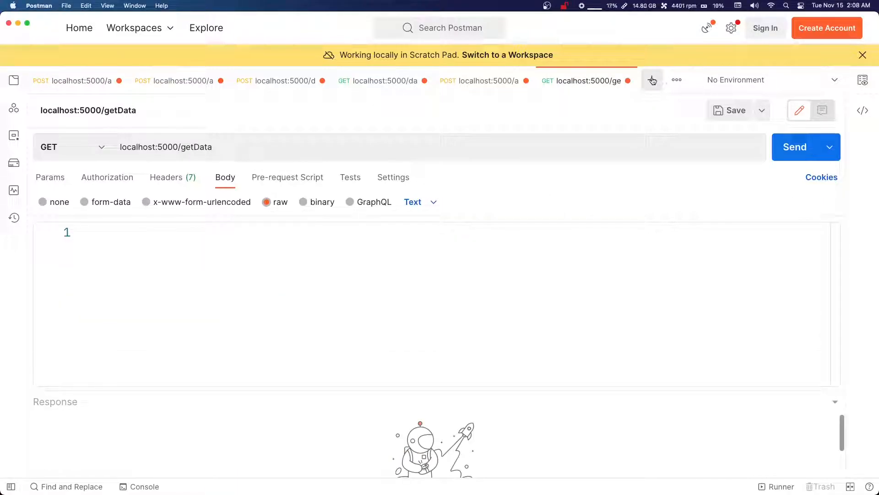
# Send a GET request to localhost:5000/ from a new request tab
pyautogui.click(651, 80)
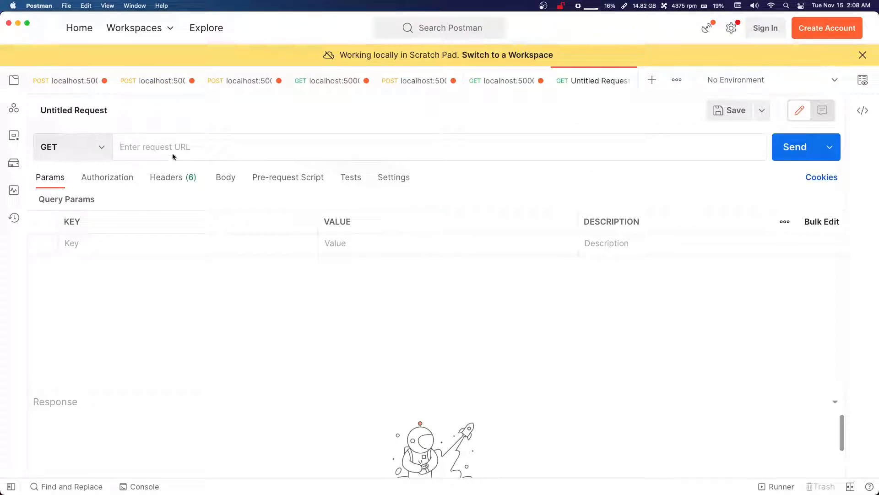
pyautogui.write('localhost:5')
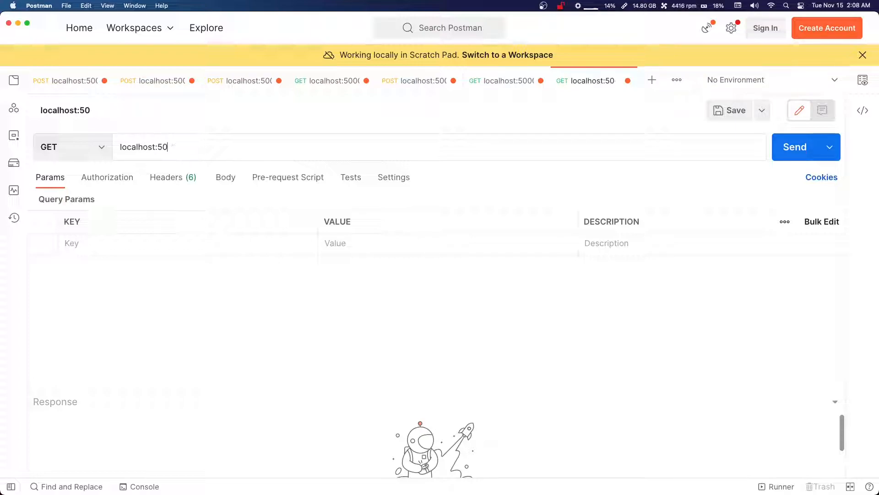
pyautogui.write('00')
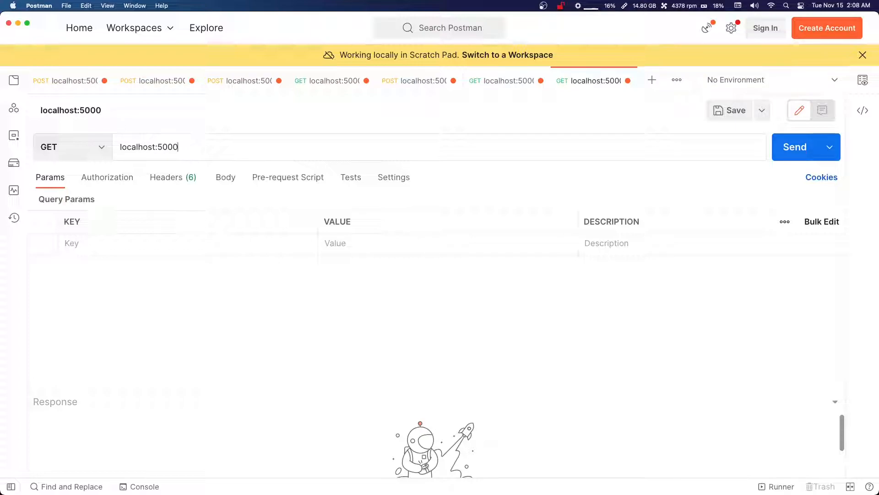
pyautogui.write('/api/')
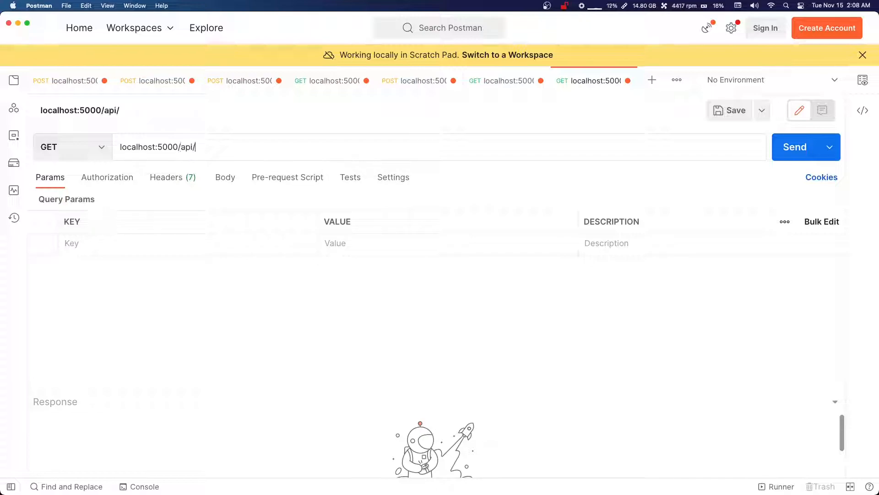
pyautogui.press('Backspace')
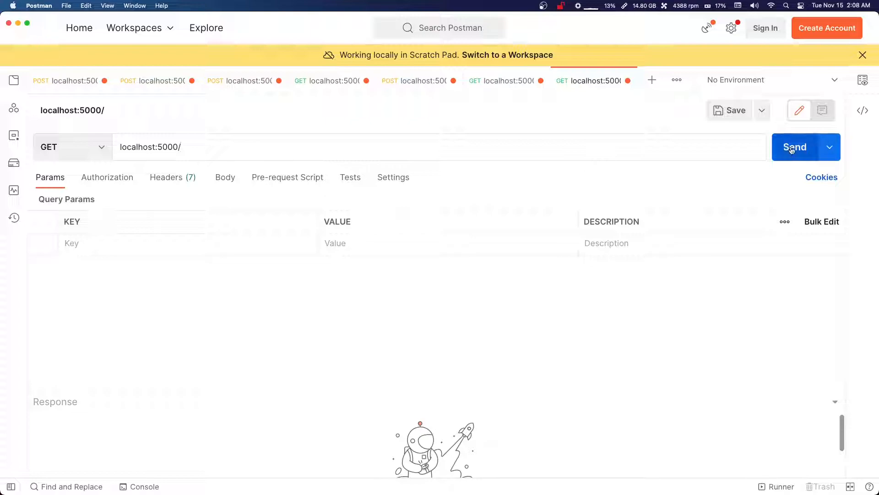
pyautogui.click(795, 147)
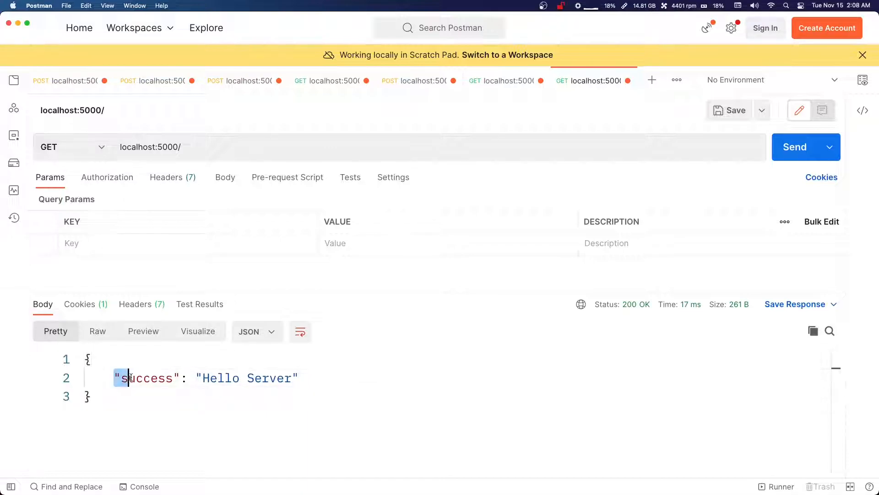
# Inspect the success key and 'Hello Server' message in the response
pyautogui.doubleClick(147, 378)
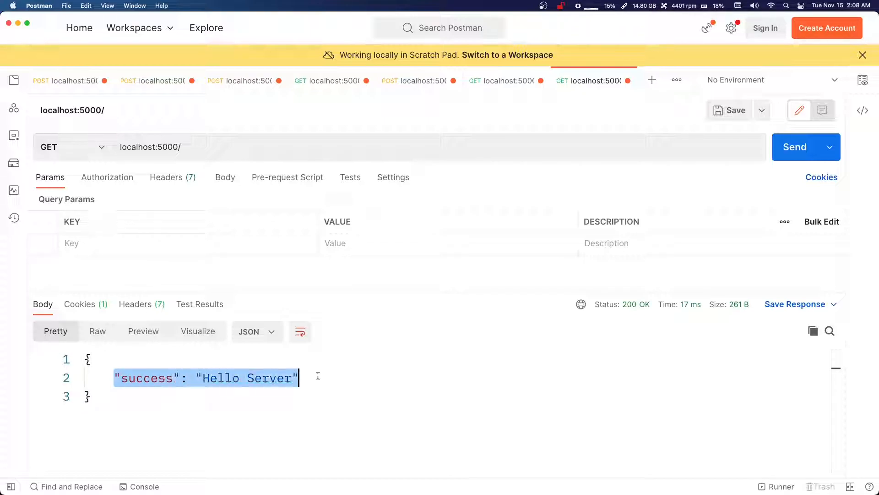
pyautogui.doubleClick(147, 378)
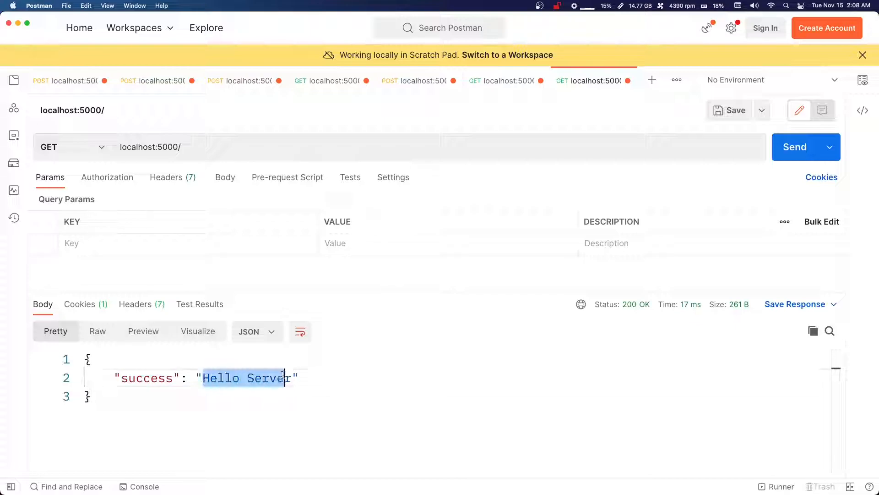
pyautogui.click(331, 381)
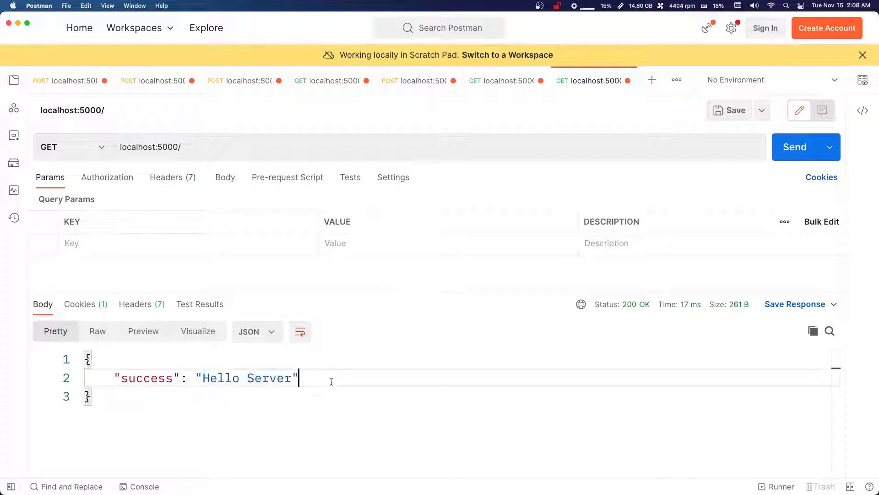
pyautogui.click(67, 80)
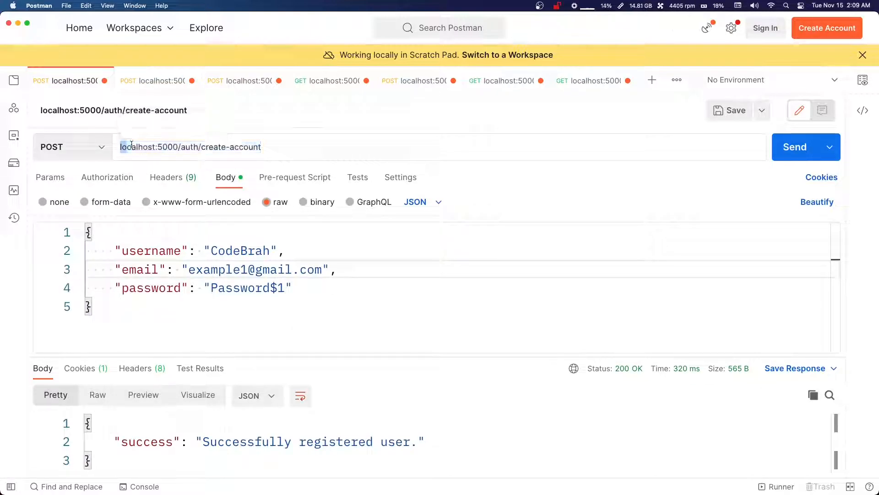
# Review the auth URL, email and password, then resend the create-account POST
pyautogui.doubleClick(190, 147)
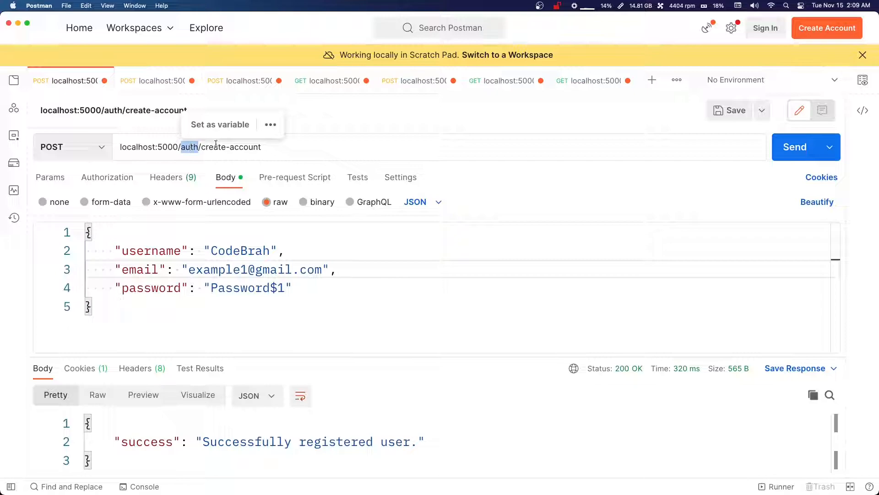
pyautogui.doubleClick(225, 147)
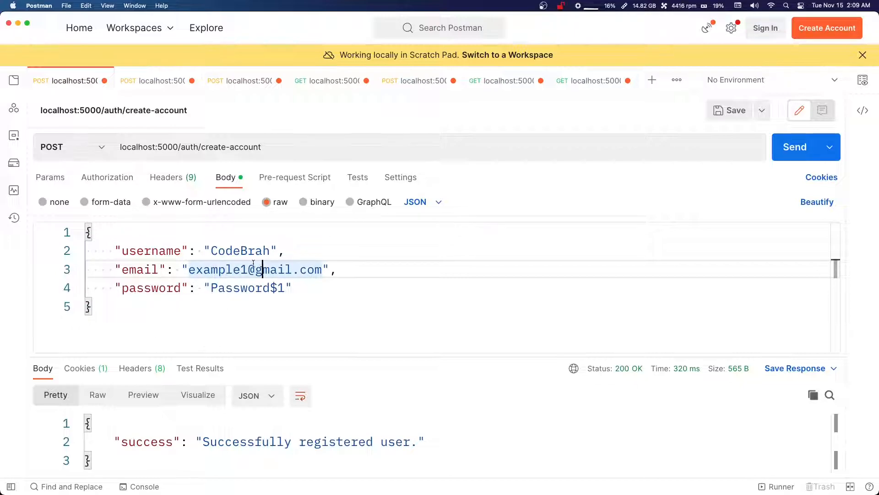
pyautogui.doubleClick(139, 270)
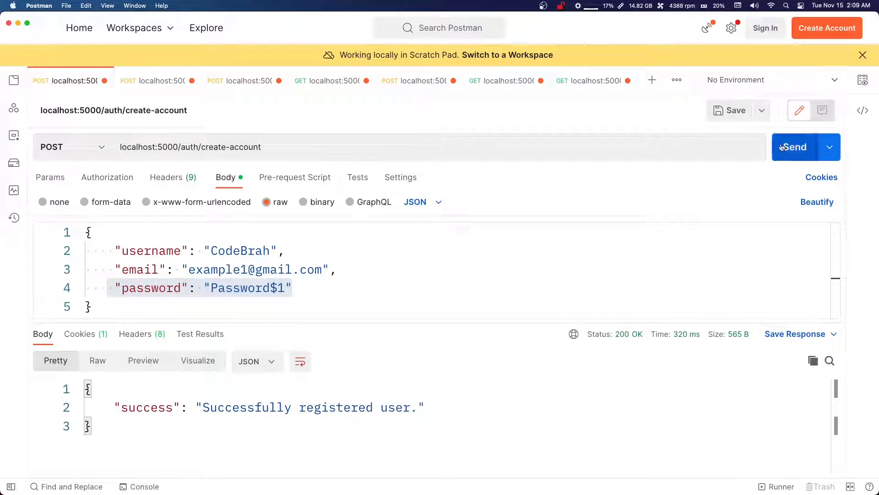
pyautogui.click(794, 147)
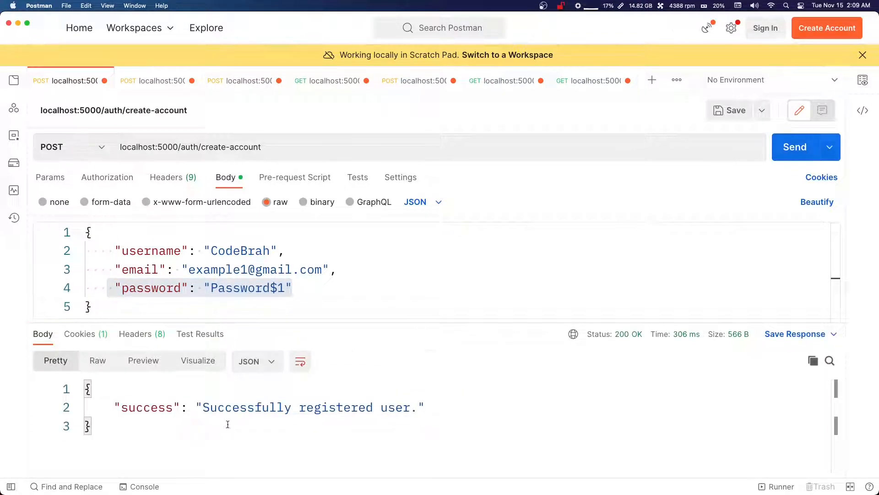
# Check the success message and the jwt cookie returned in the response
pyautogui.doubleClick(308, 407)
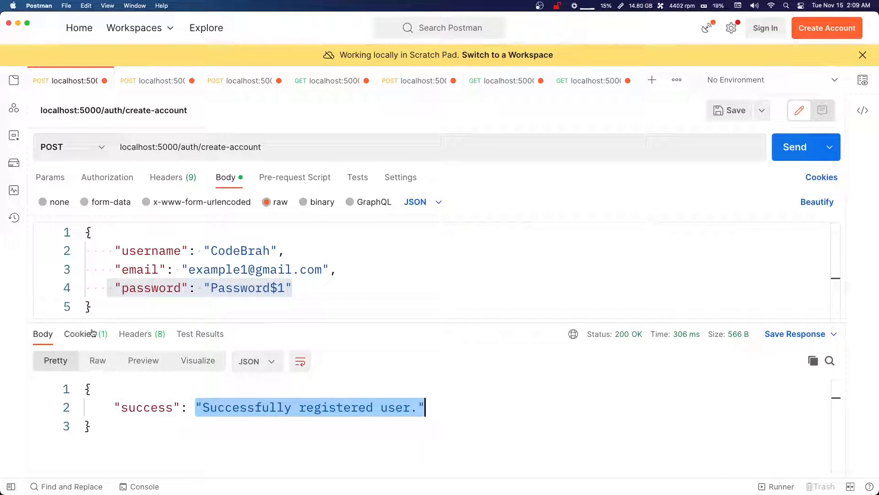
pyautogui.click(79, 333)
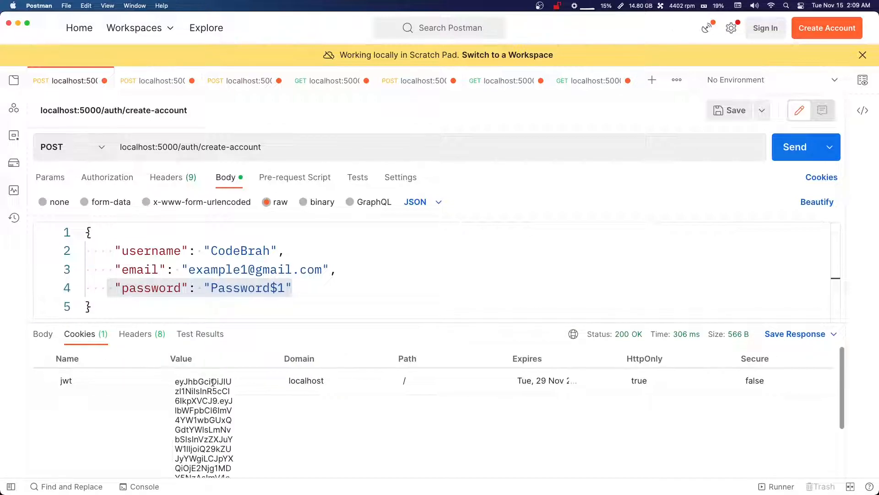
pyautogui.click(42, 334)
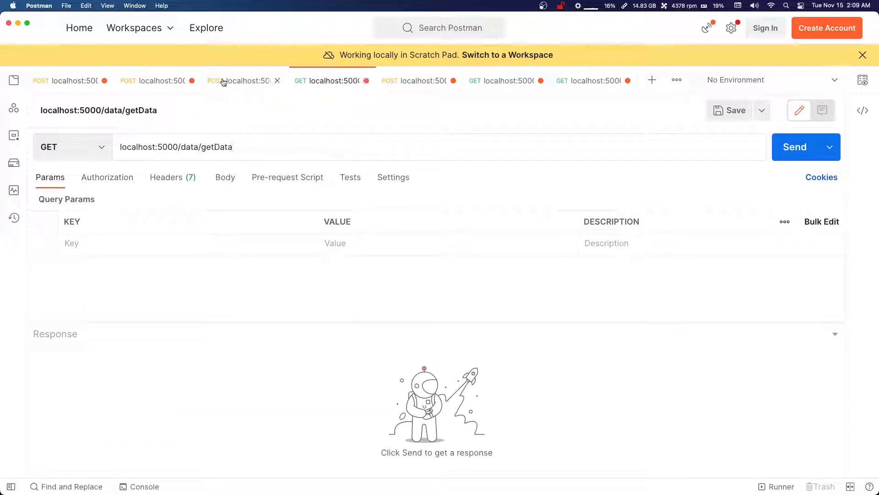
# Send the getData GET and see it return an empty data array
pyautogui.click(794, 147)
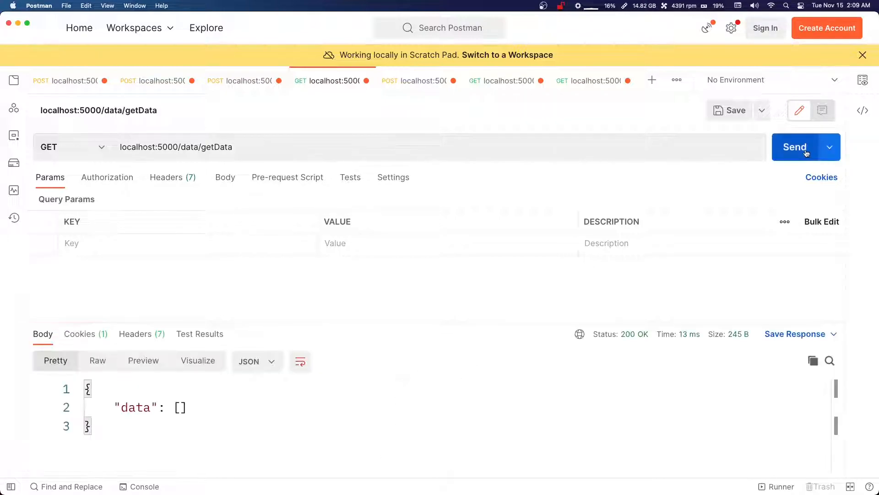
pyautogui.click(71, 147)
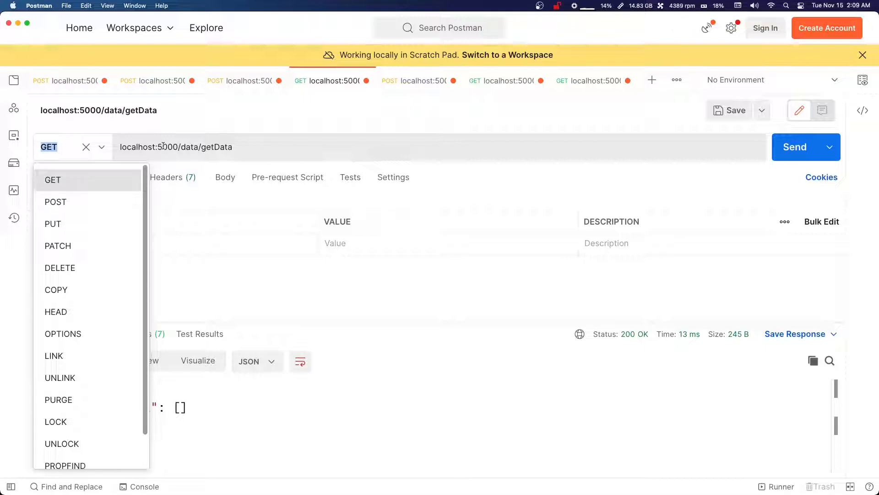
pyautogui.click(52, 179)
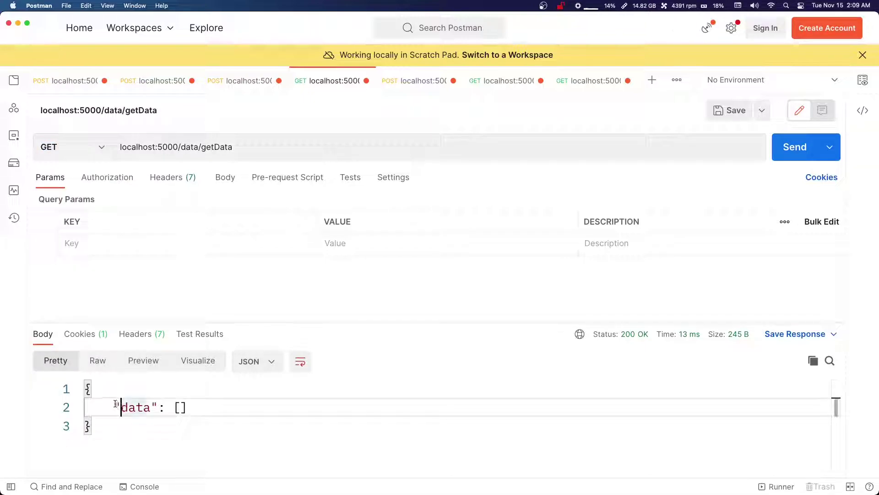
pyautogui.doubleClick(137, 407)
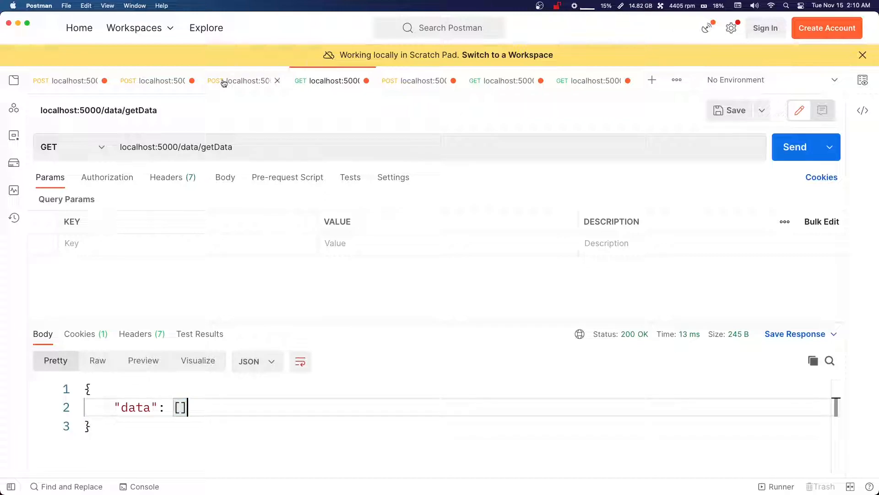
# Submit data '123' via the setData POST body, then return to getData
pyautogui.click(244, 80)
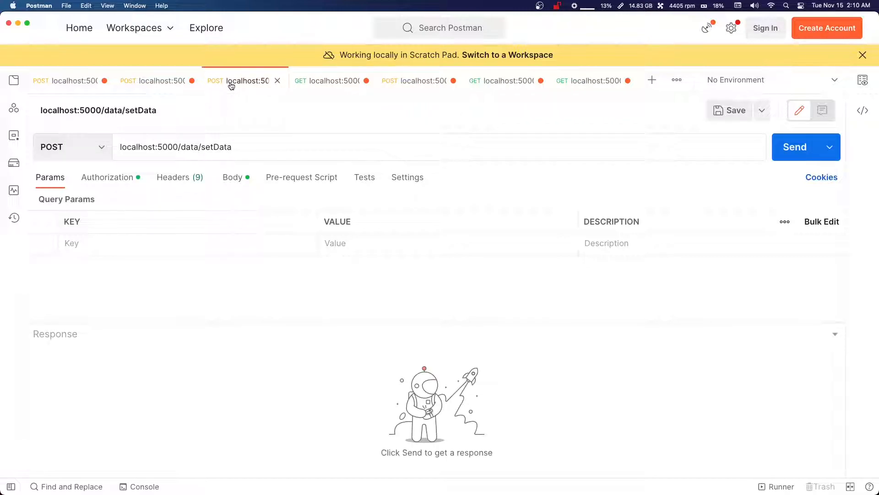
pyautogui.click(233, 177)
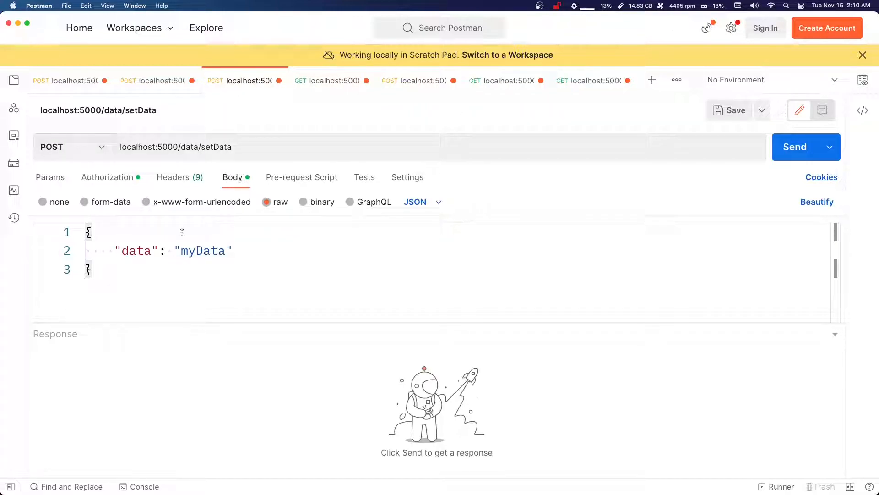
pyautogui.doubleClick(215, 147)
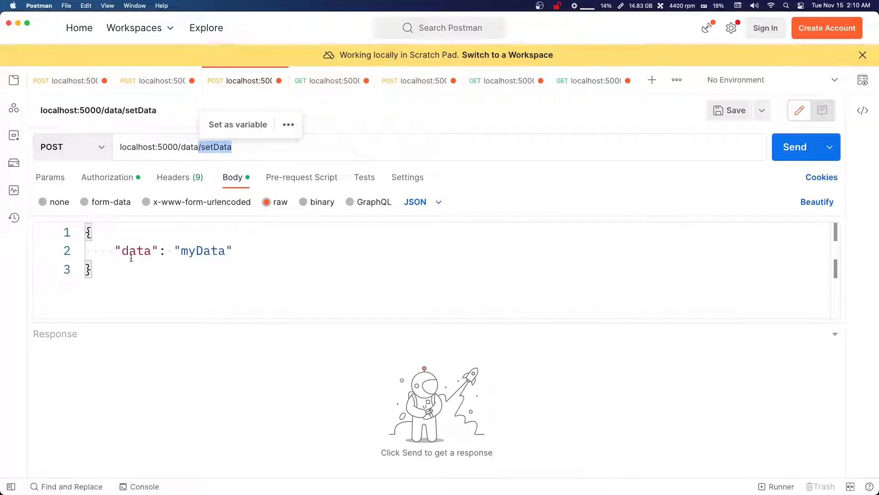
pyautogui.click(794, 147)
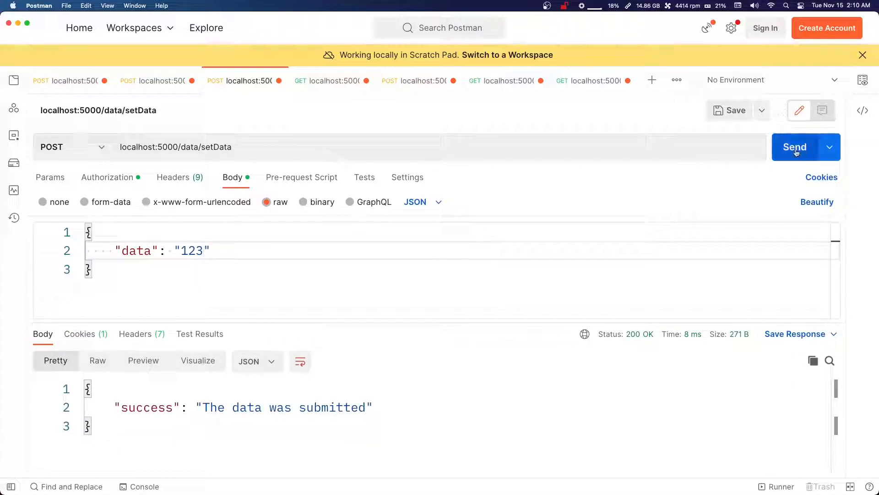
pyautogui.click(325, 80)
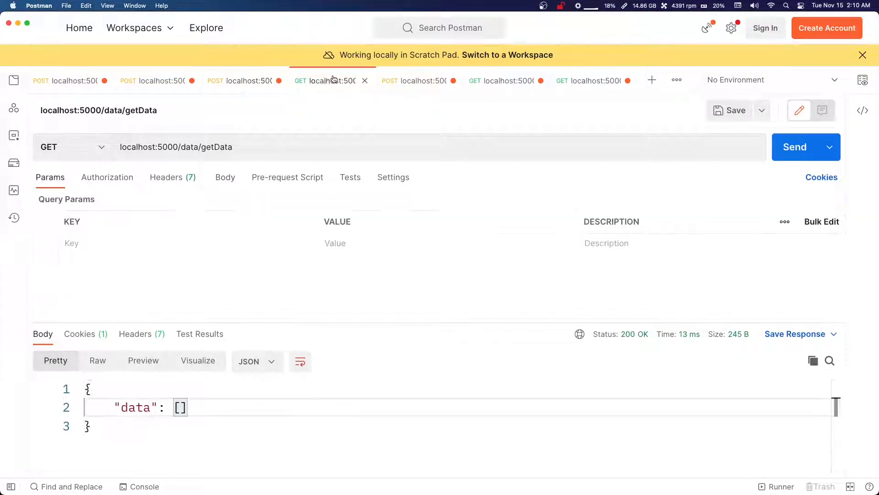
# Resend getData and confirm the array holds 'myData', 'abc' and '123'
pyautogui.click(795, 147)
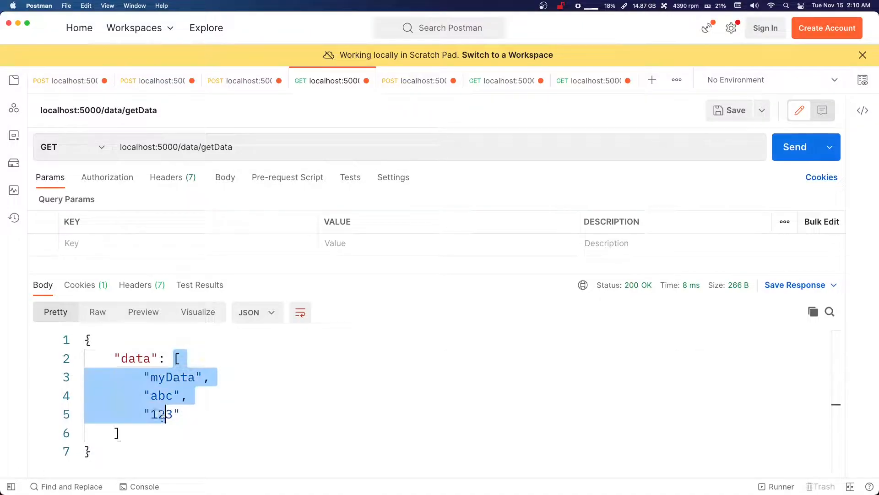
pyautogui.doubleClick(173, 377)
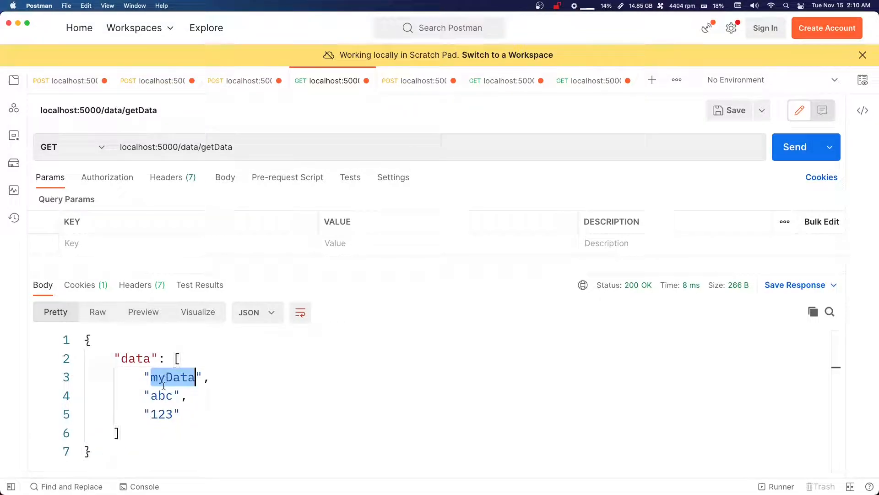
pyautogui.doubleClick(162, 414)
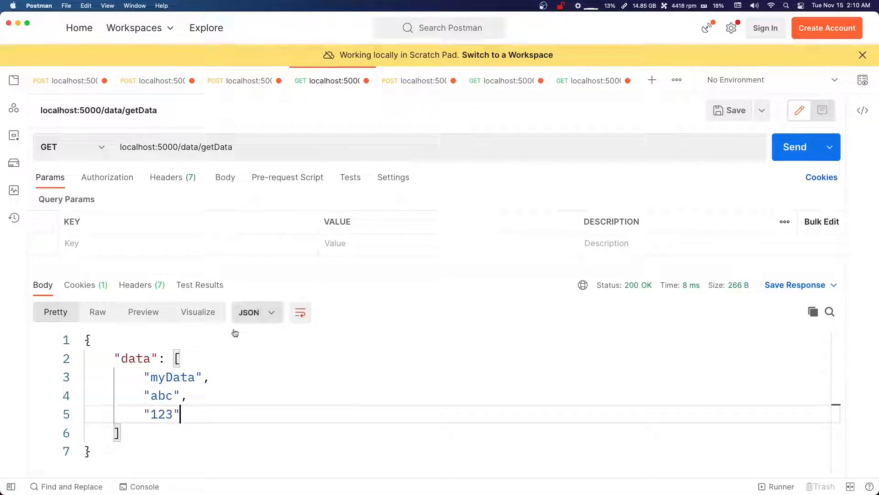
pyautogui.doubleClick(160, 414)
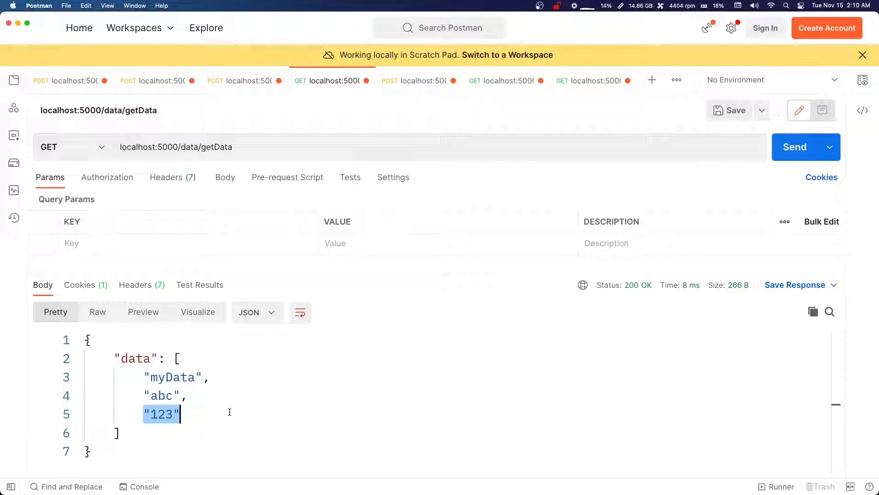
pyautogui.moveTo(425, 377)
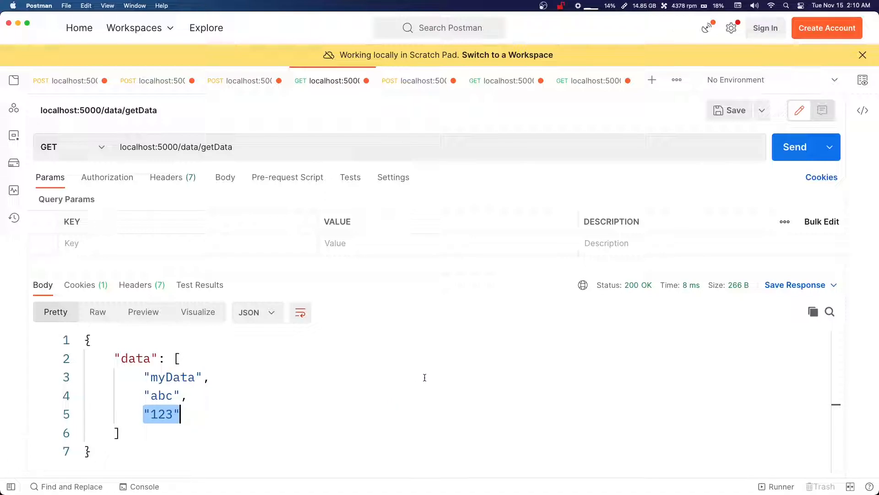
pyautogui.moveTo(414, 283)
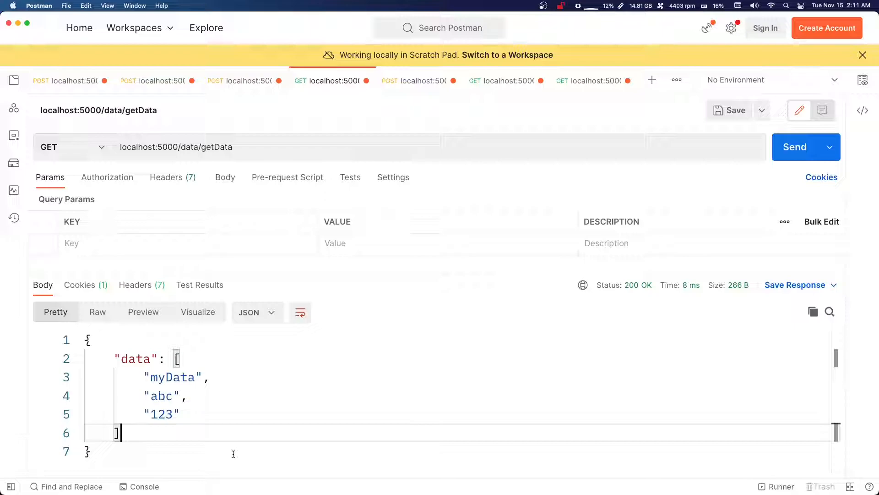
pyautogui.moveTo(589, 237)
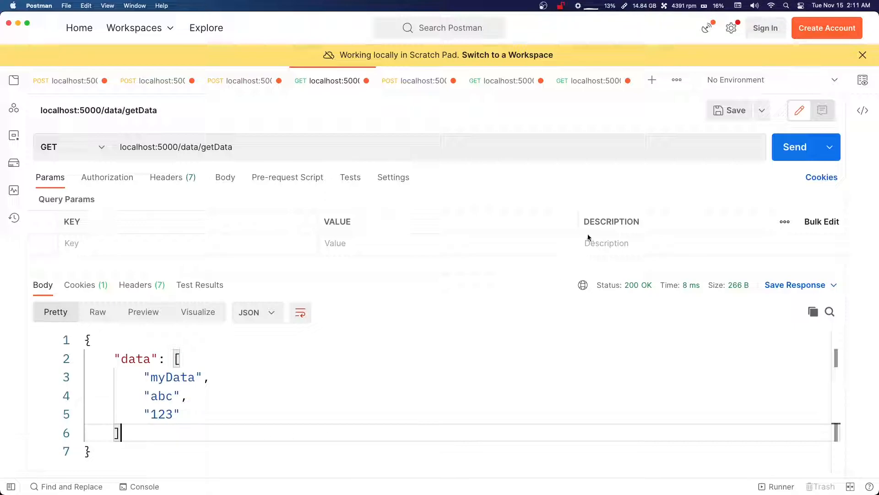